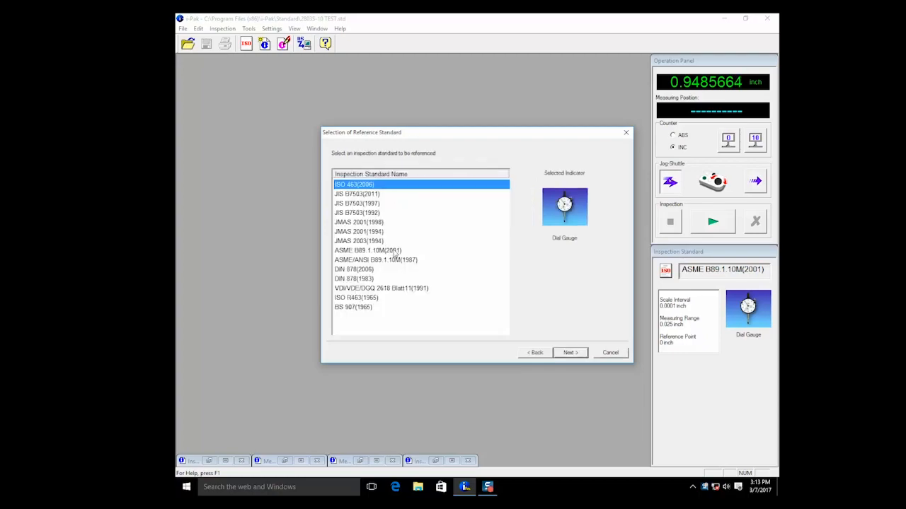
Accept ASME B89.1.10M(2001) via Next, reaching the Parameter Setting of Indicator dialog.
click(569, 352)
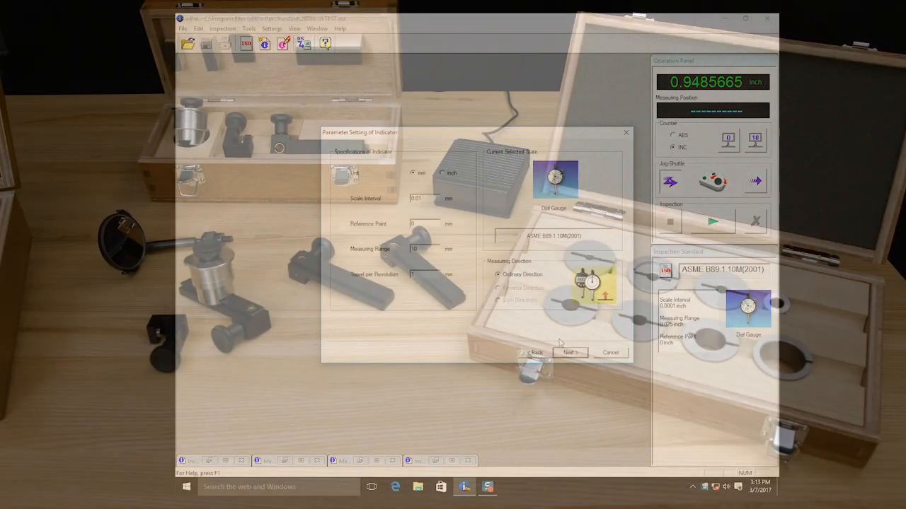